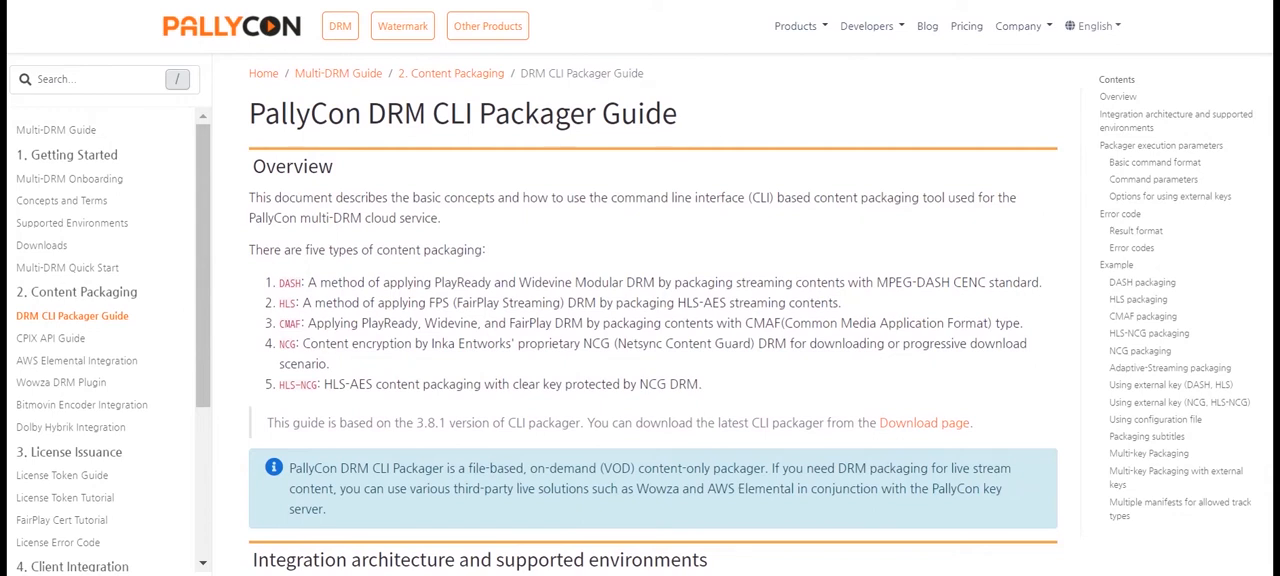
Follow the guide's 'Download page' link to the Packager and Sample Downloads page.
{"action": "left_click", "coordinate": [40, 244]}
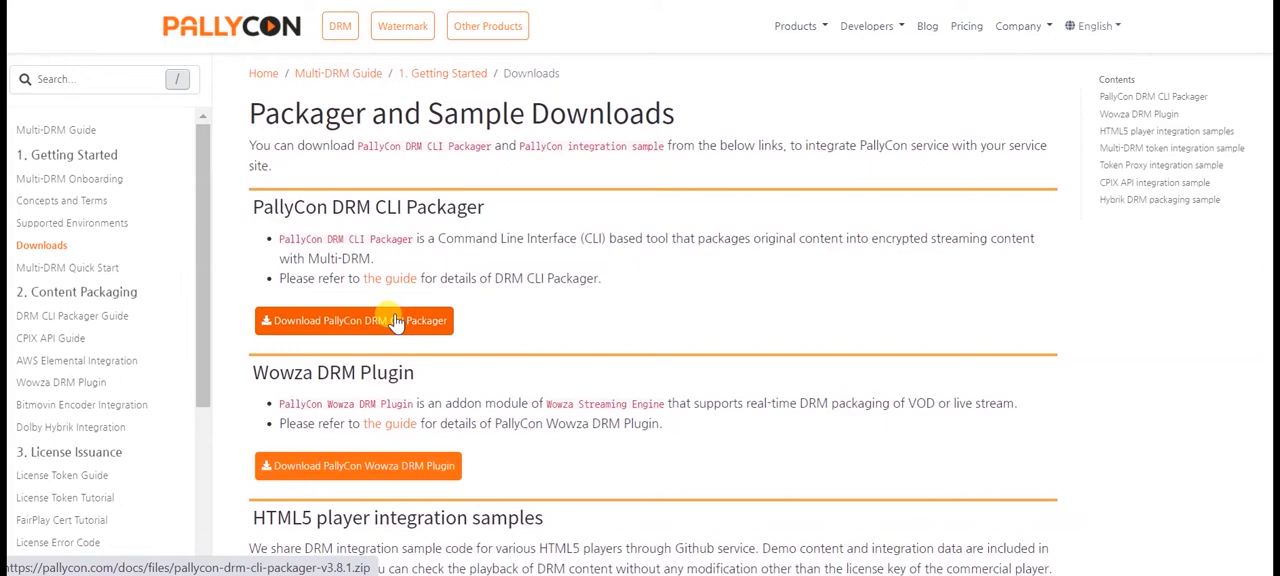
{"action": "mouse_move", "coordinate": [450, 352]}
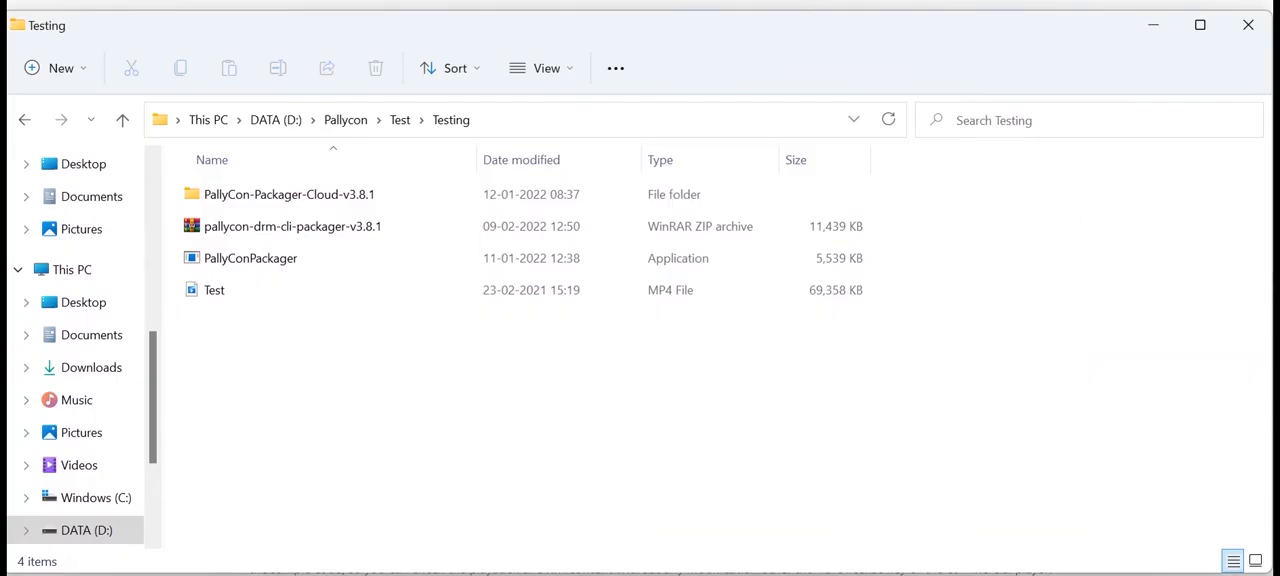
{"action": "left_click", "coordinate": [250, 258]}
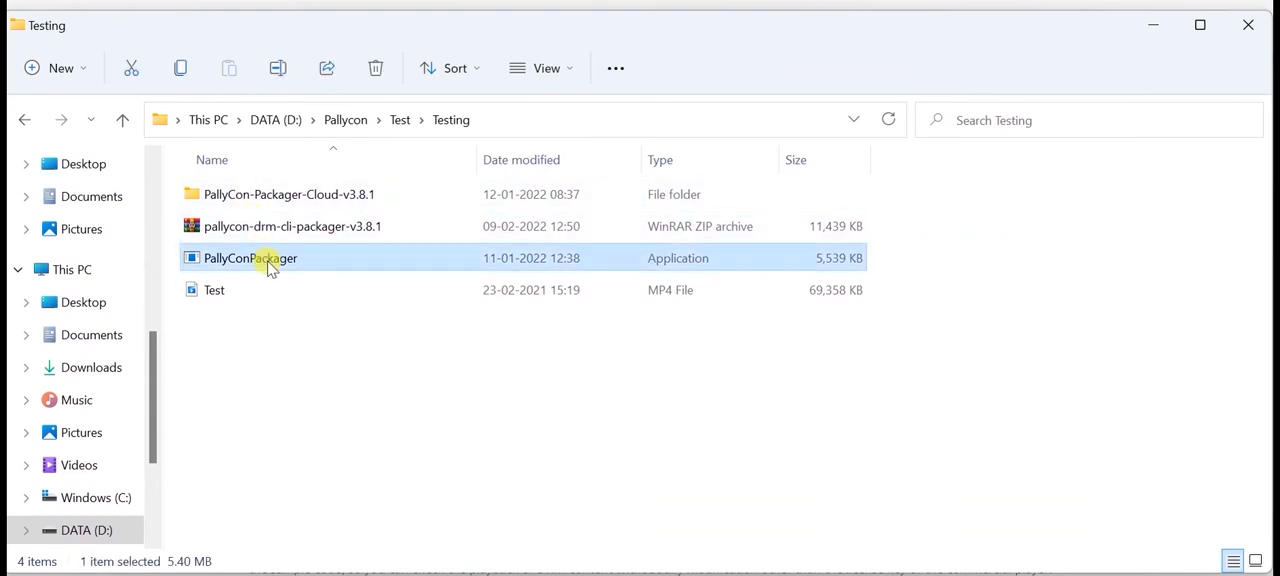
{"action": "mouse_move", "coordinate": [268, 268]}
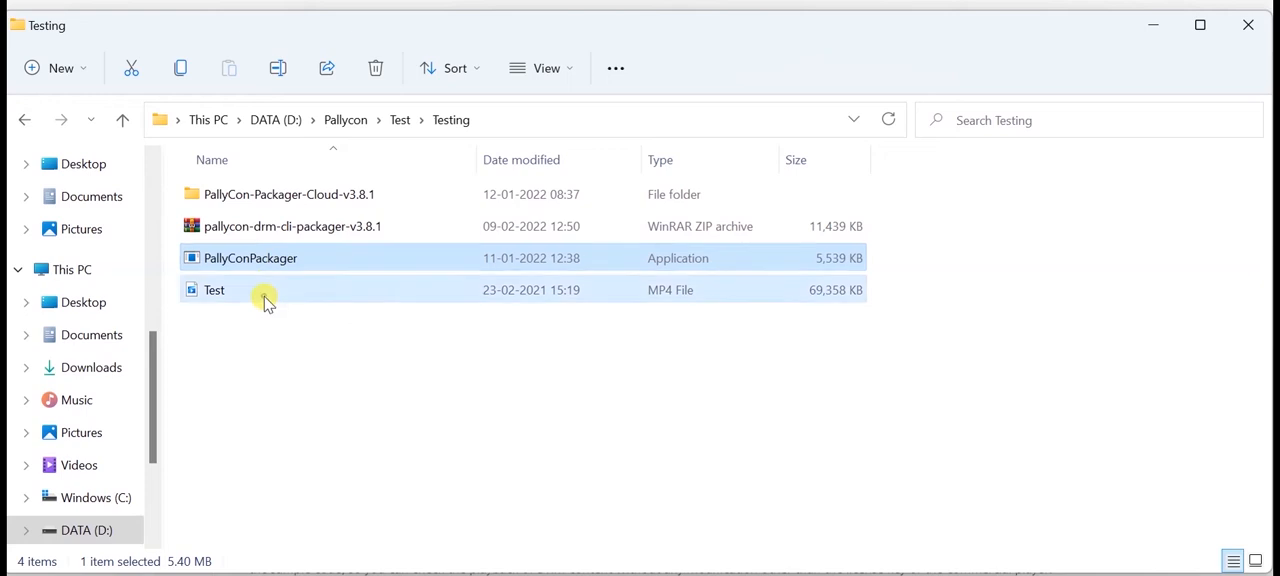
{"action": "left_click", "coordinate": [214, 290]}
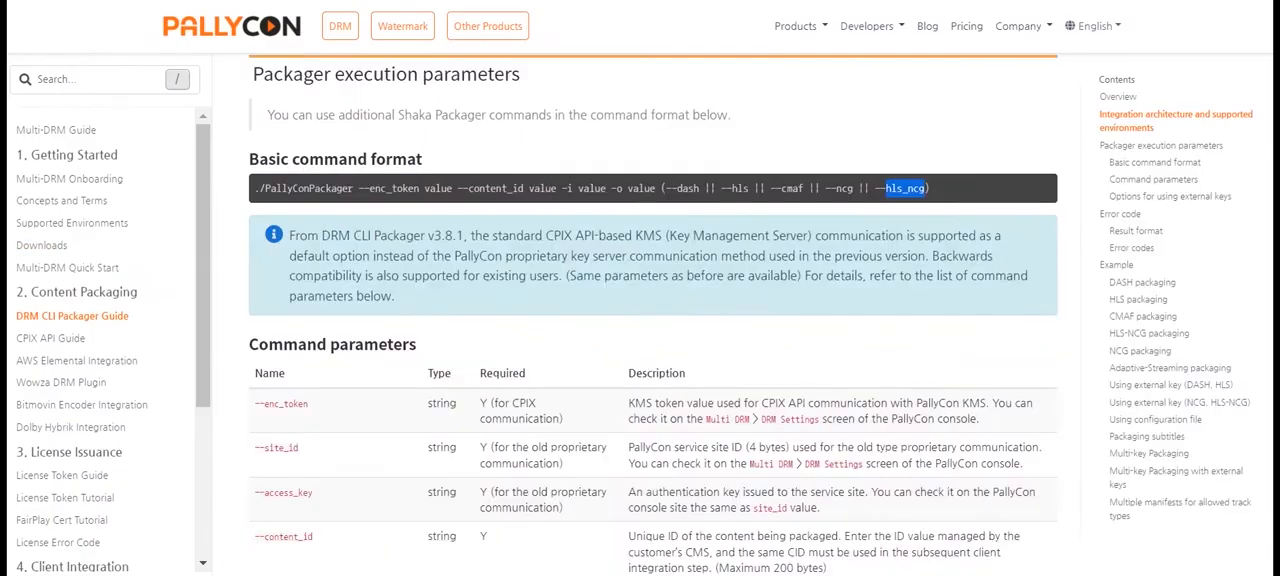
{"action": "mouse_move", "coordinate": [594, 136]}
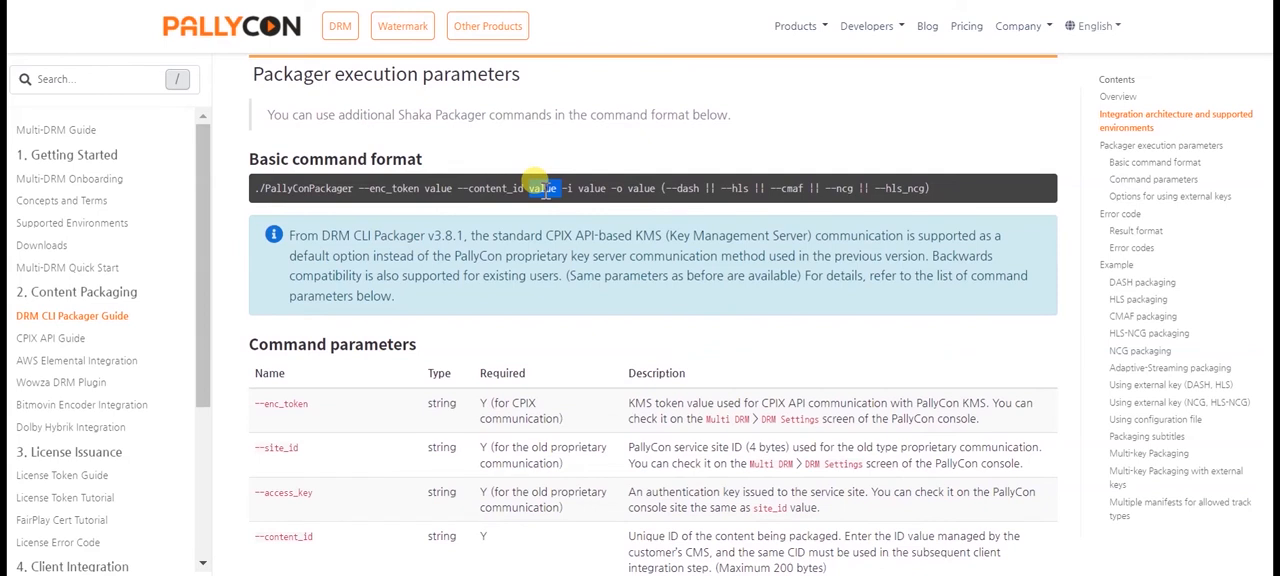
{"action": "double_click", "coordinate": [542, 188]}
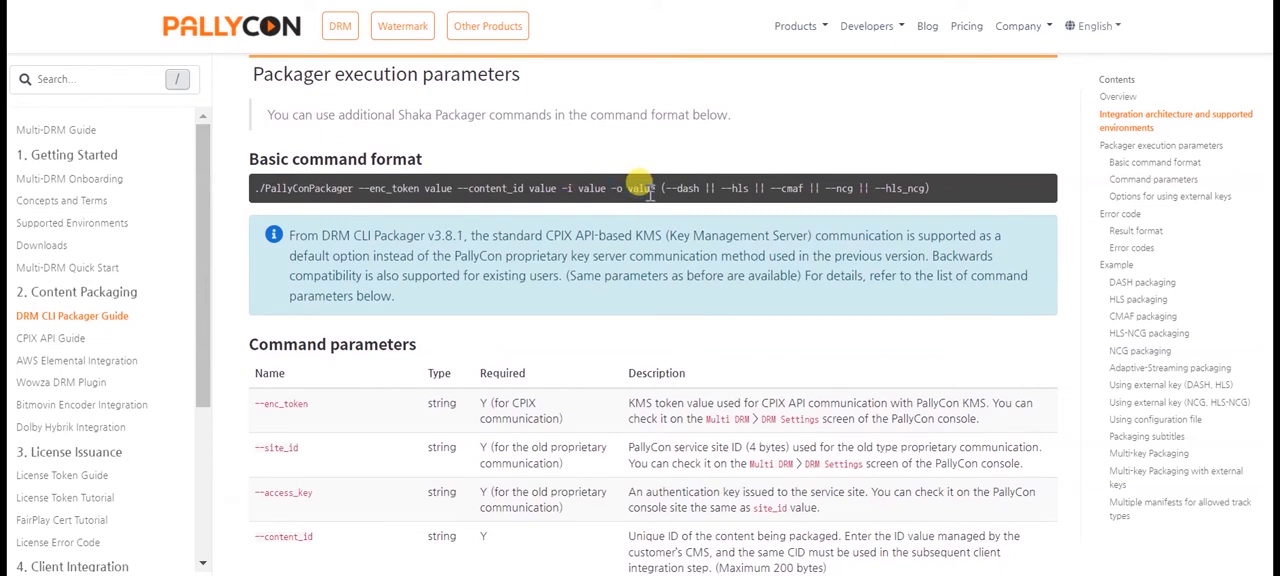
{"action": "double_click", "coordinate": [640, 188]}
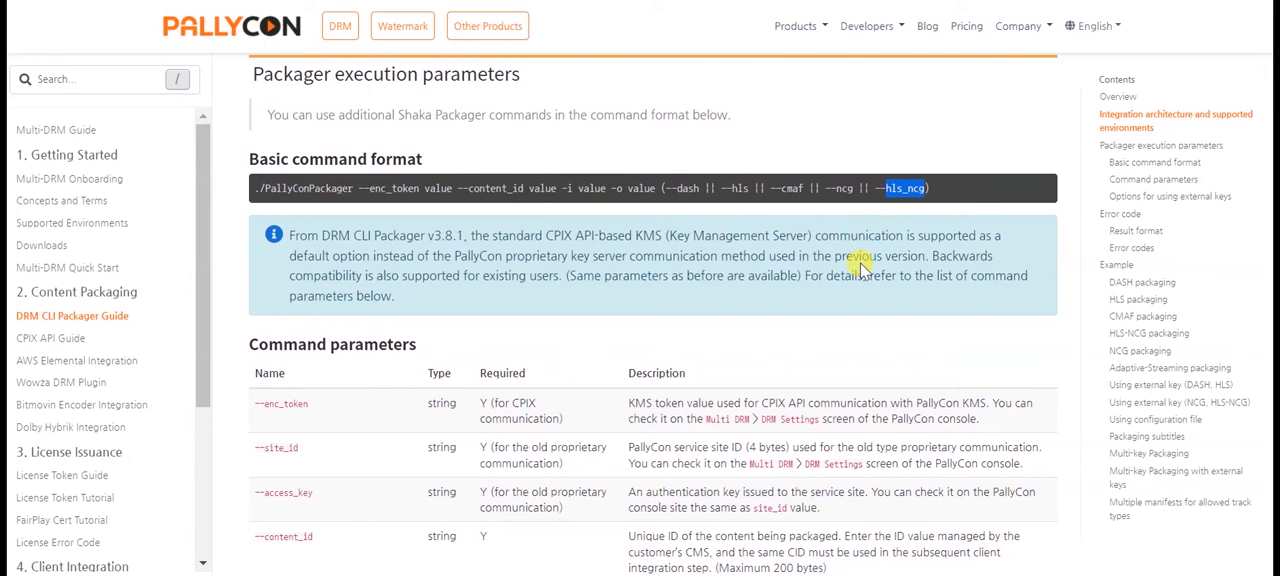
{"action": "mouse_move", "coordinate": [648, 444]}
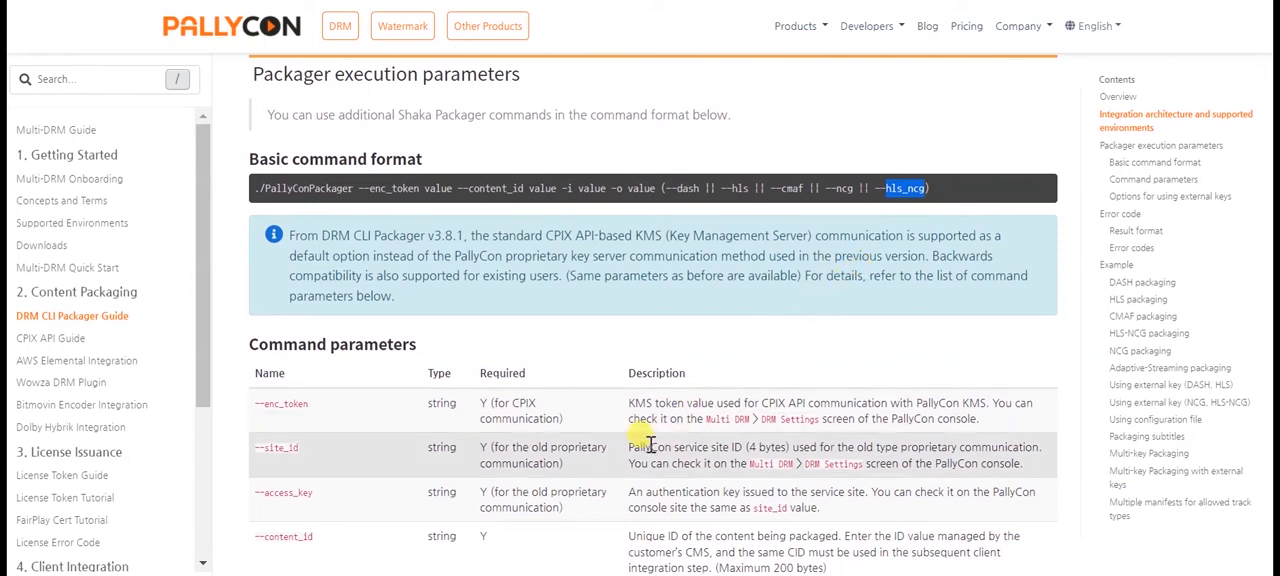
Read the Command parameters table down to the 'Options for using external keys' section.
{"action": "scroll", "scroll_direction": "down", "scroll_amount": 3}
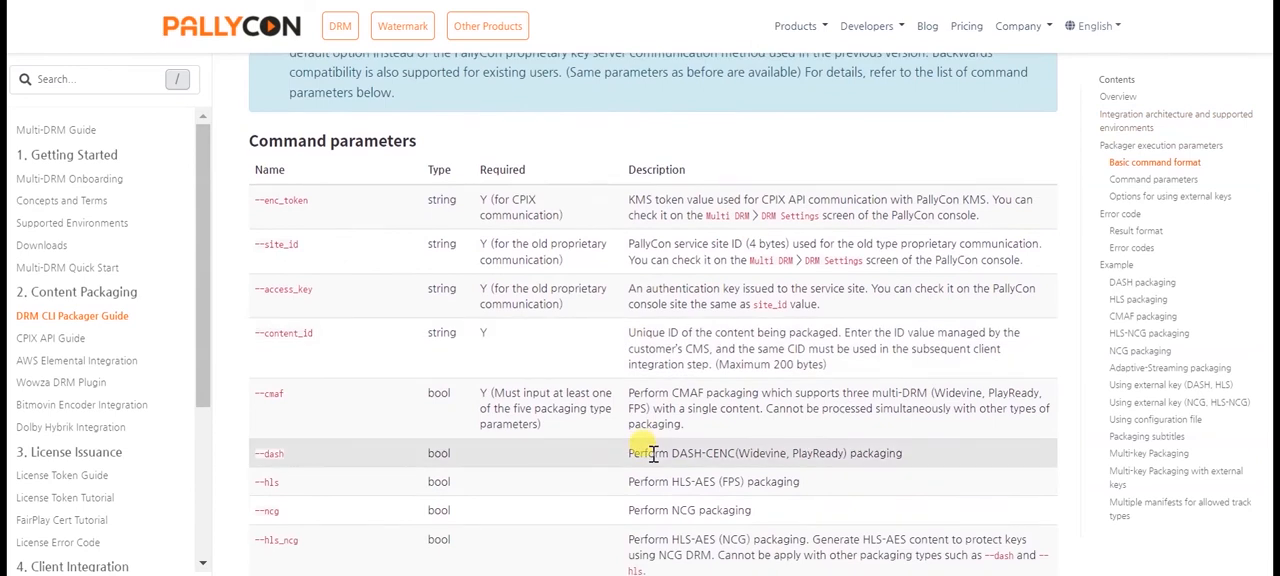
{"action": "scroll", "scroll_direction": "down", "scroll_amount": 3}
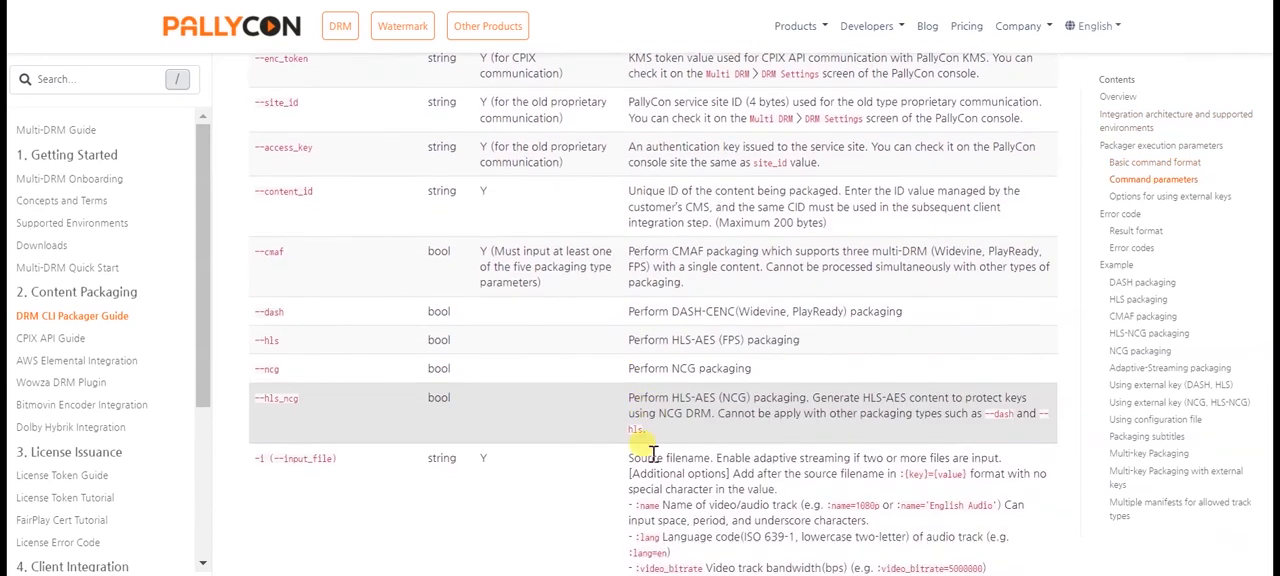
{"action": "scroll", "scroll_direction": "down", "scroll_amount": 3}
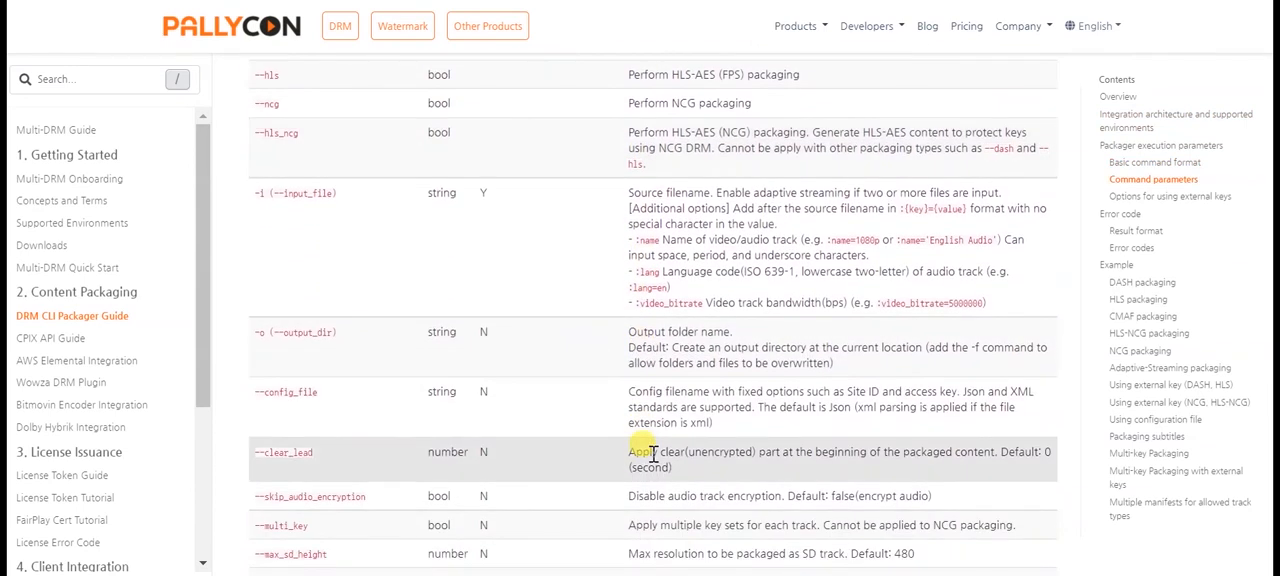
{"action": "scroll", "scroll_direction": "down", "scroll_amount": 3}
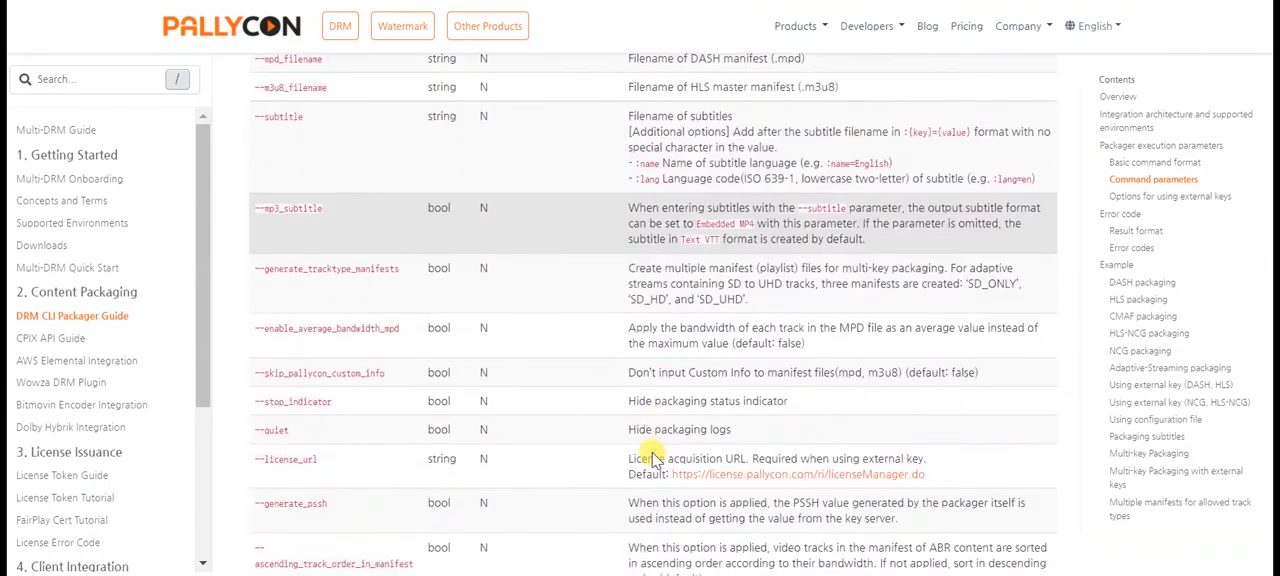
{"action": "scroll", "scroll_direction": "down", "scroll_amount": 3}
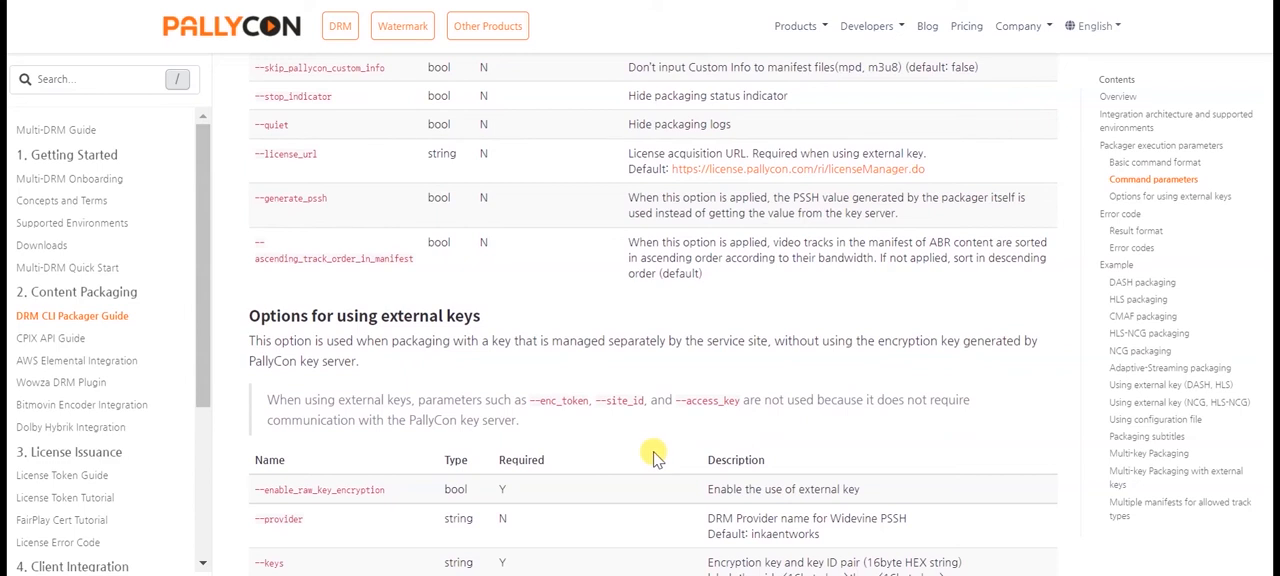
{"action": "mouse_move", "coordinate": [864, 548]}
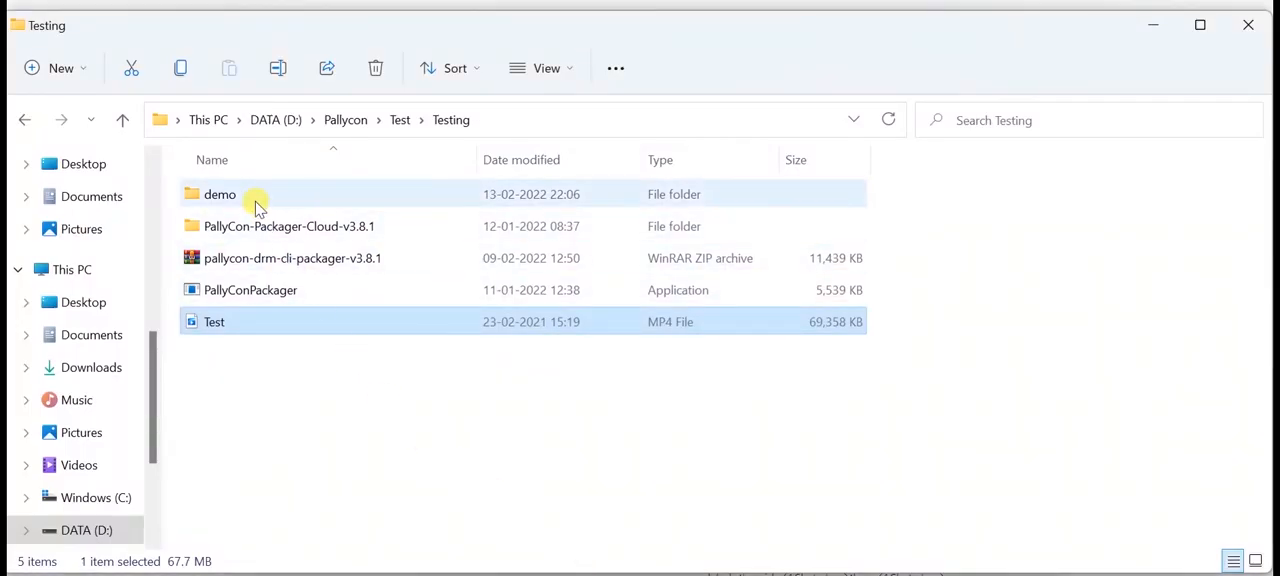
{"action": "mouse_move", "coordinate": [256, 200]}
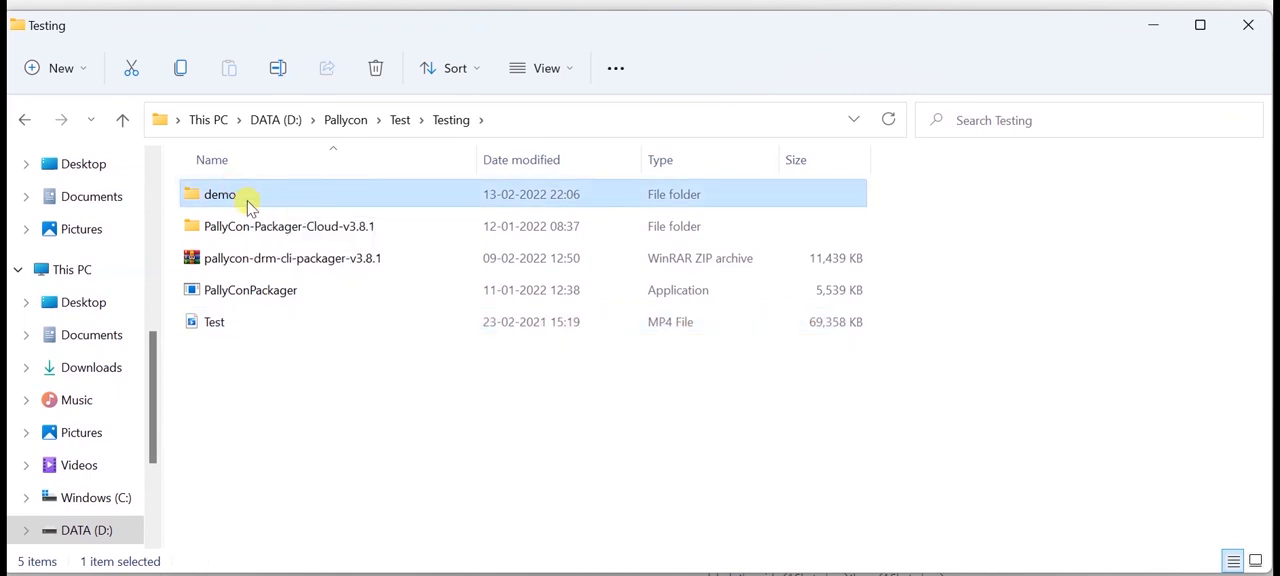
Enter the demo folder's dash output and select the video folder beside audio and stream.mpd.
{"action": "double_click", "coordinate": [220, 194]}
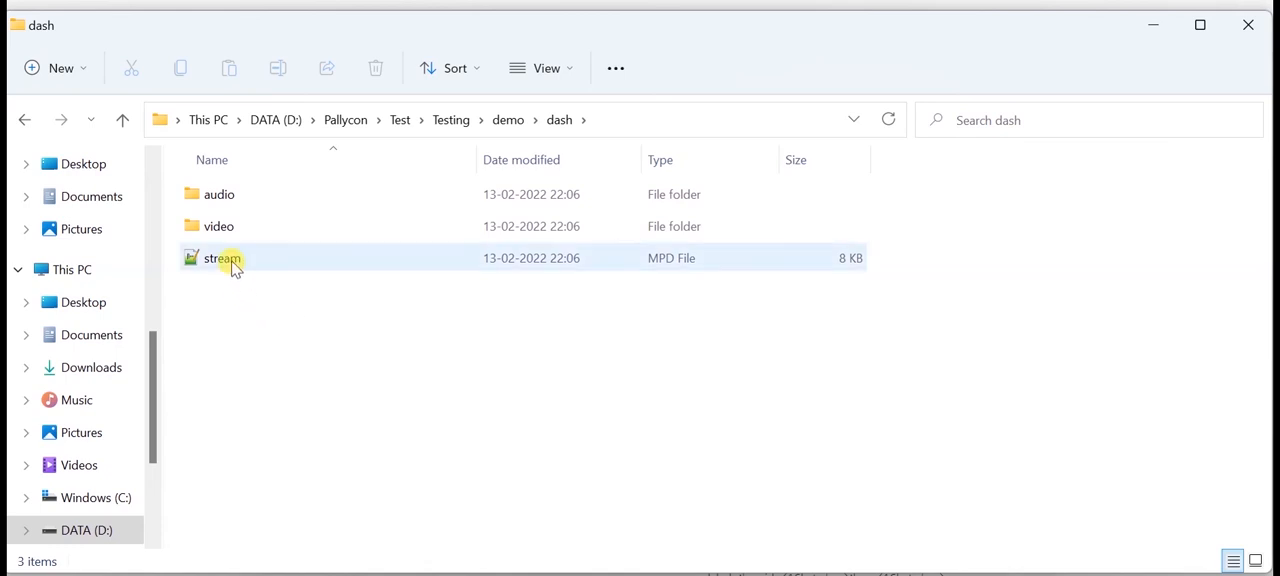
{"action": "left_click", "coordinate": [220, 226]}
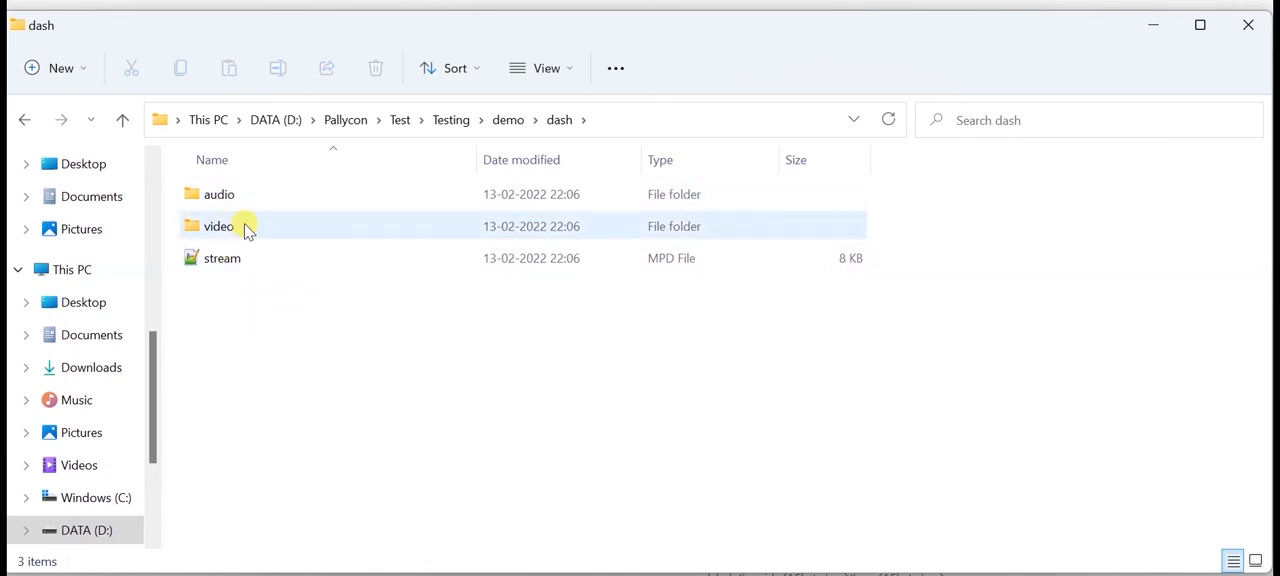
{"action": "mouse_move", "coordinate": [244, 228]}
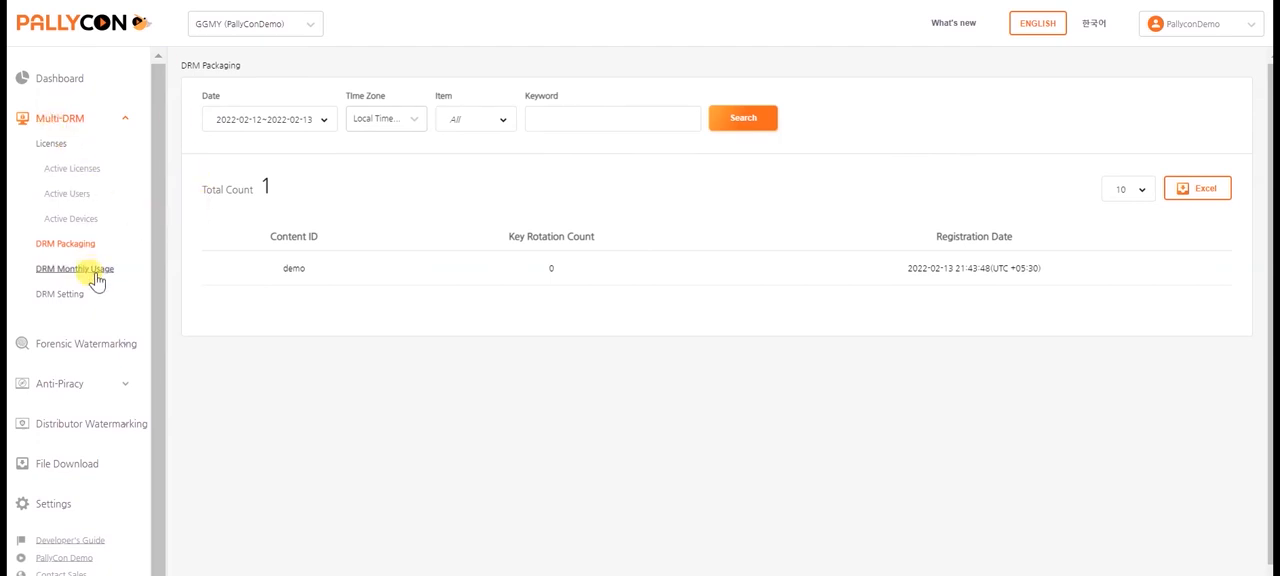
{"action": "mouse_move", "coordinate": [352, 370]}
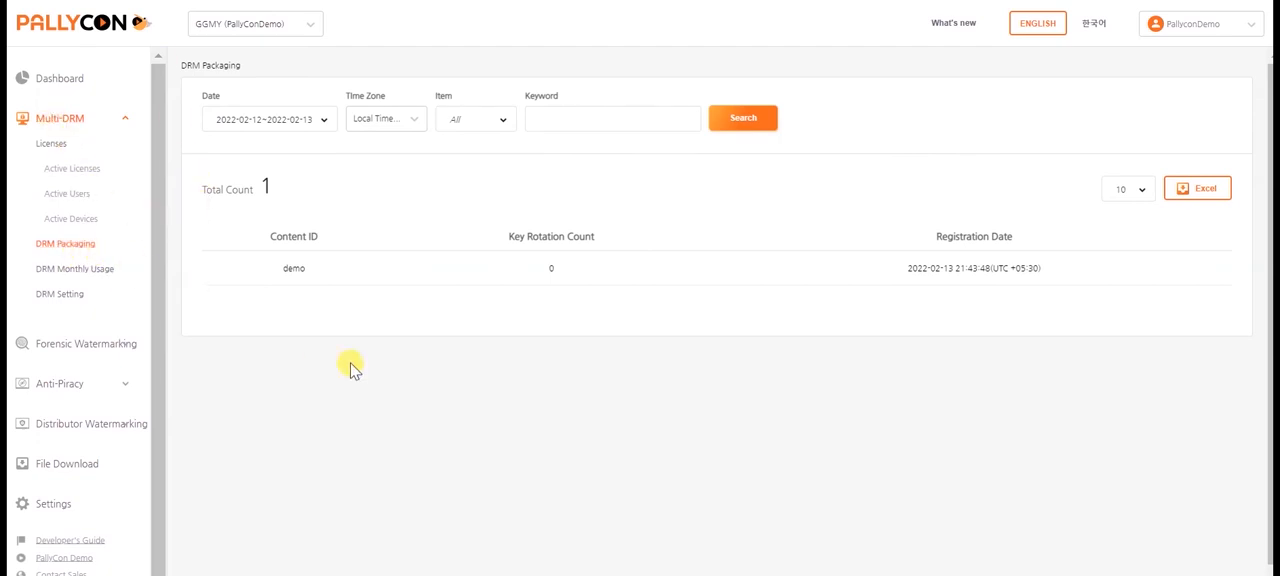